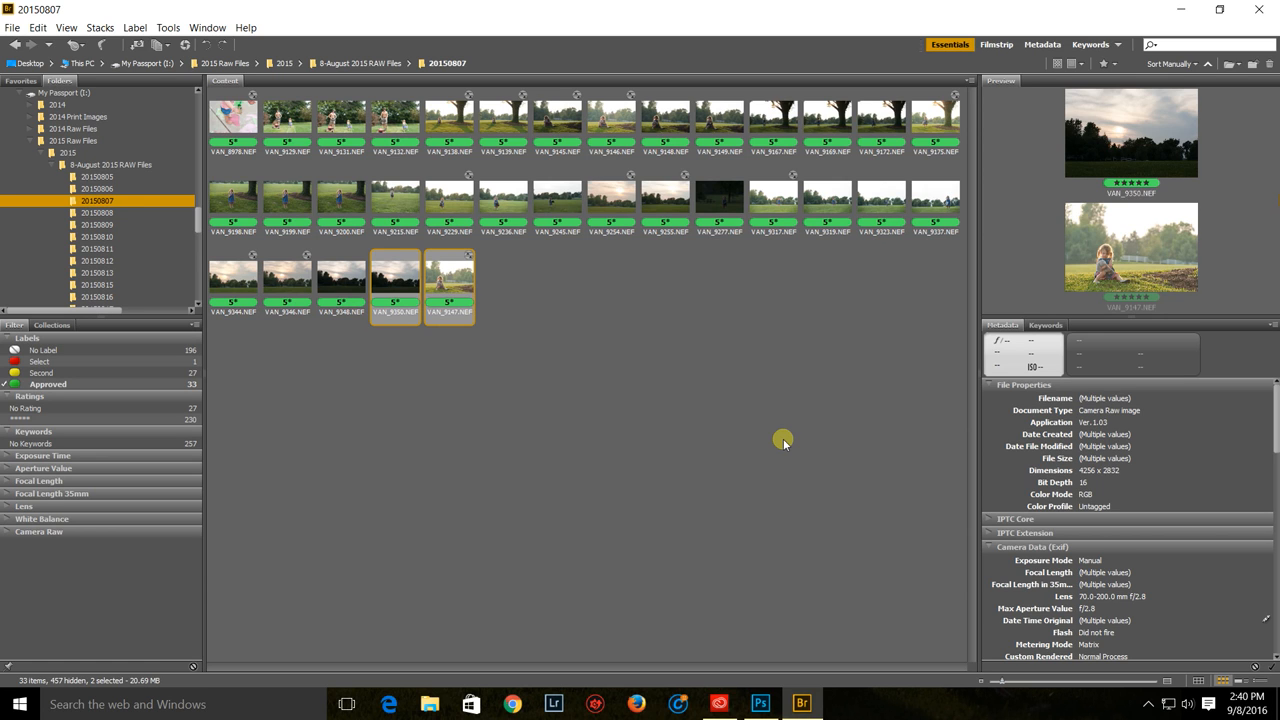
mouse_move(1003, 263)
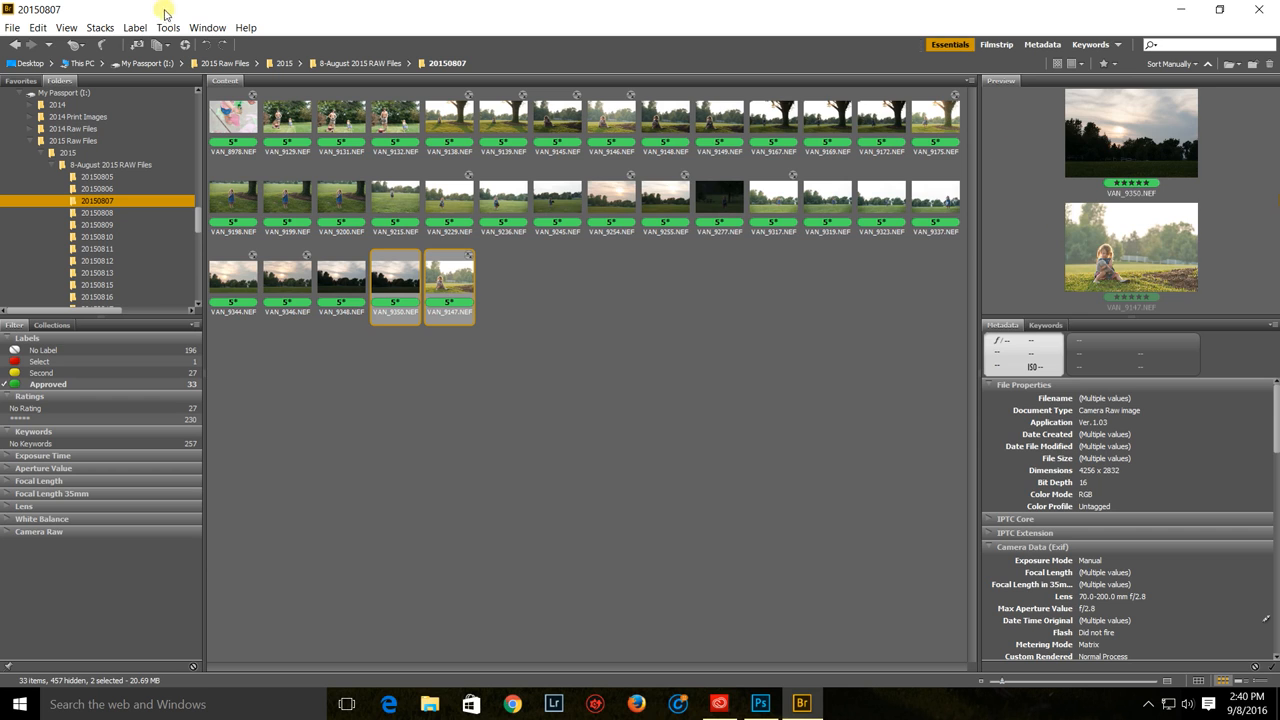
mouse_move(165, 27)
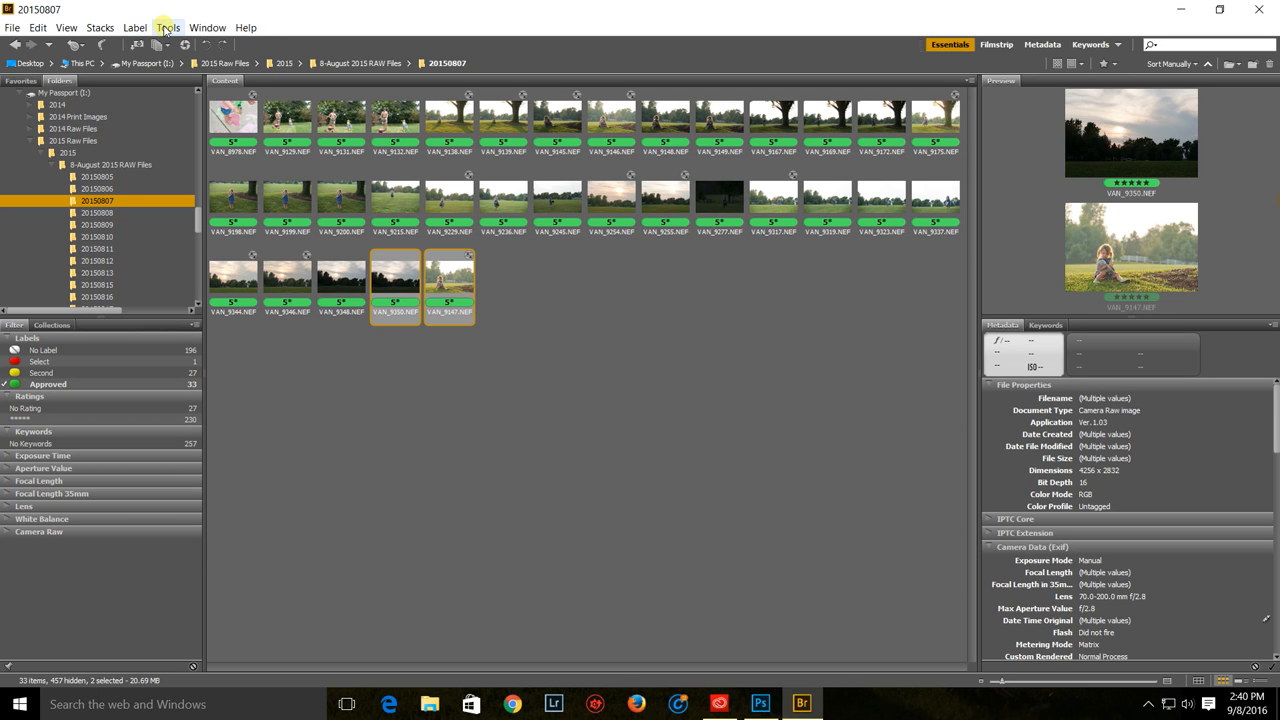
Step: Load VAN_9350 and VAN_9347 from Bridge into Photoshop as layers
left_click(167, 27)
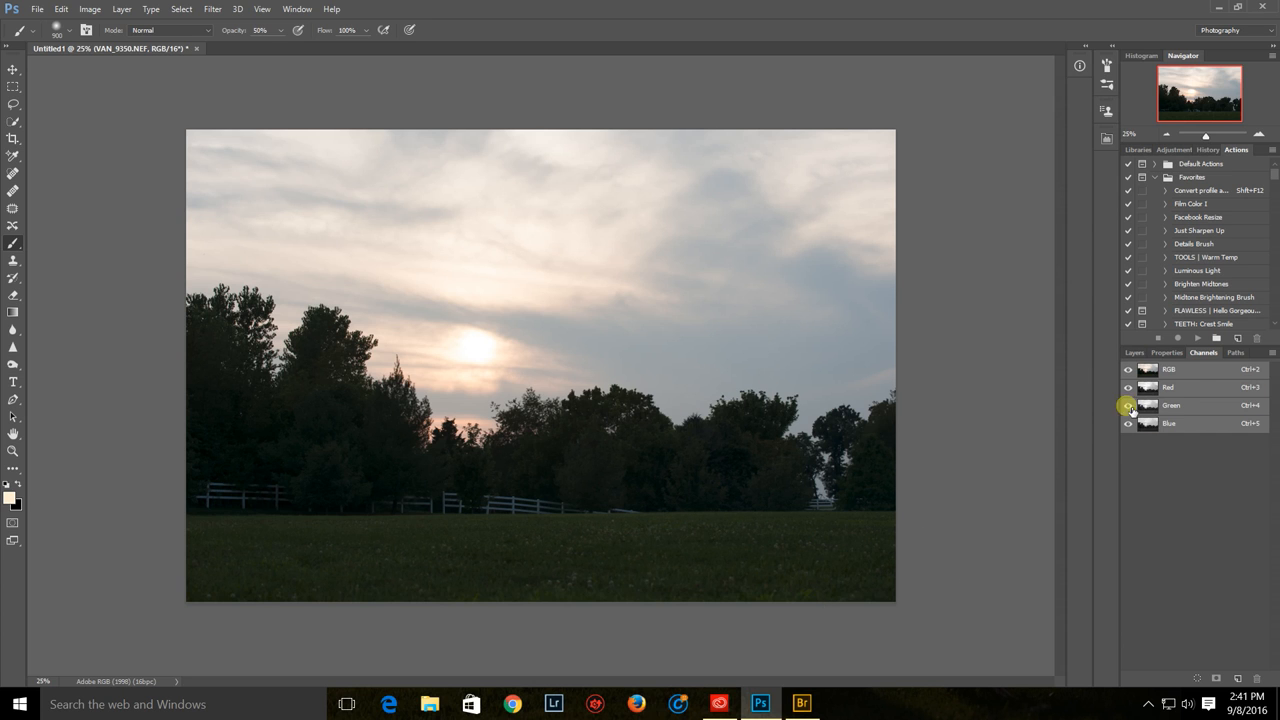
Step: View the sky photo VAN_9350's green channel
left_click(1134, 352)
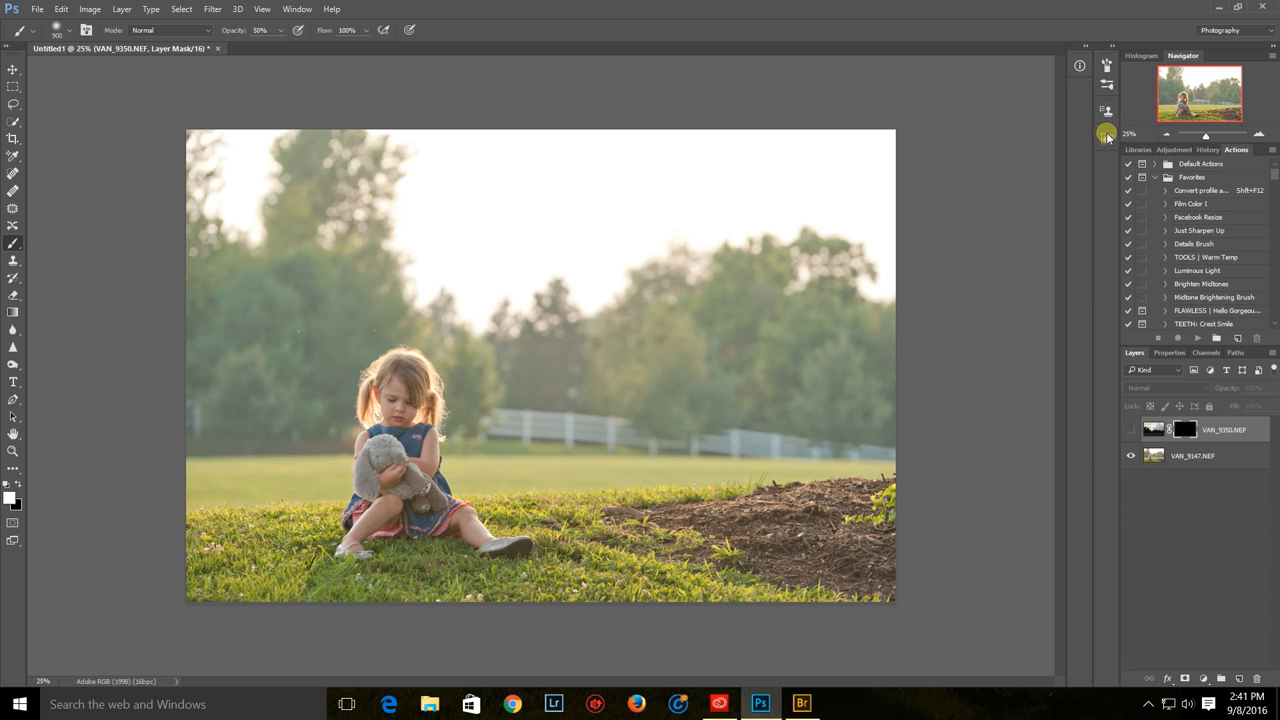
mouse_move(1106, 138)
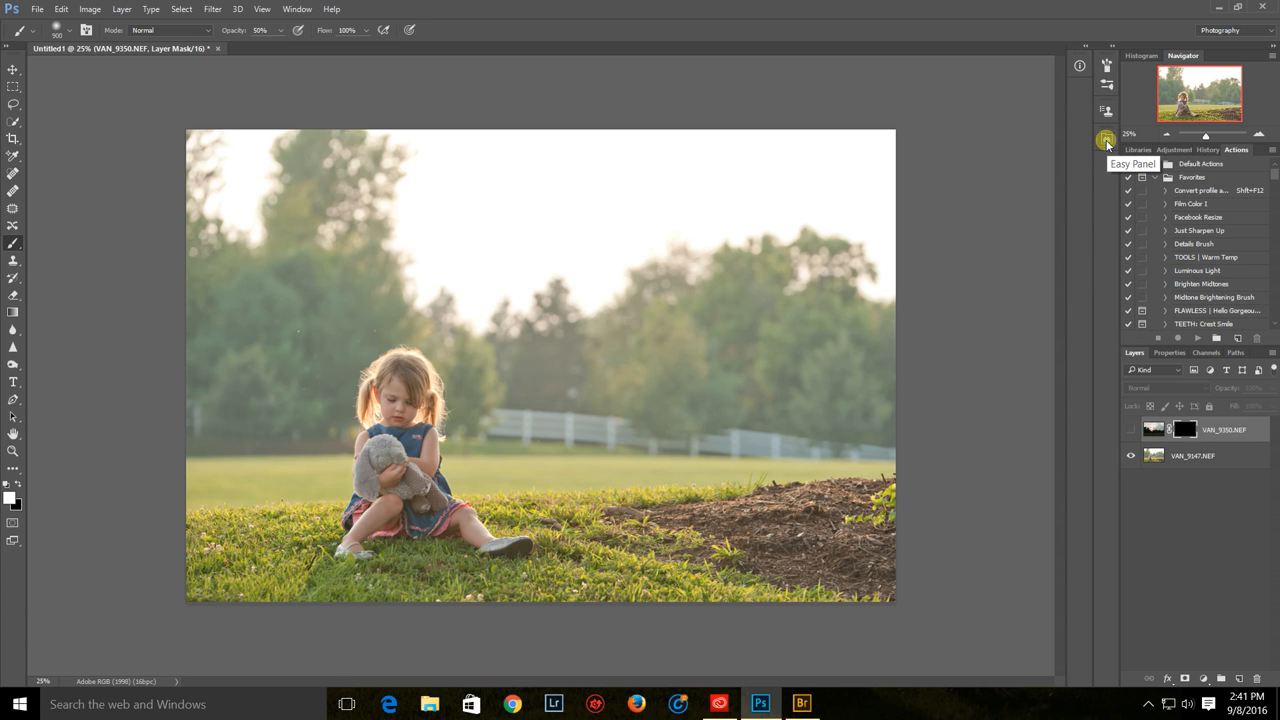
Step: Open the Easy Panel extension and run Create Luminosity Masks
left_click(1106, 140)
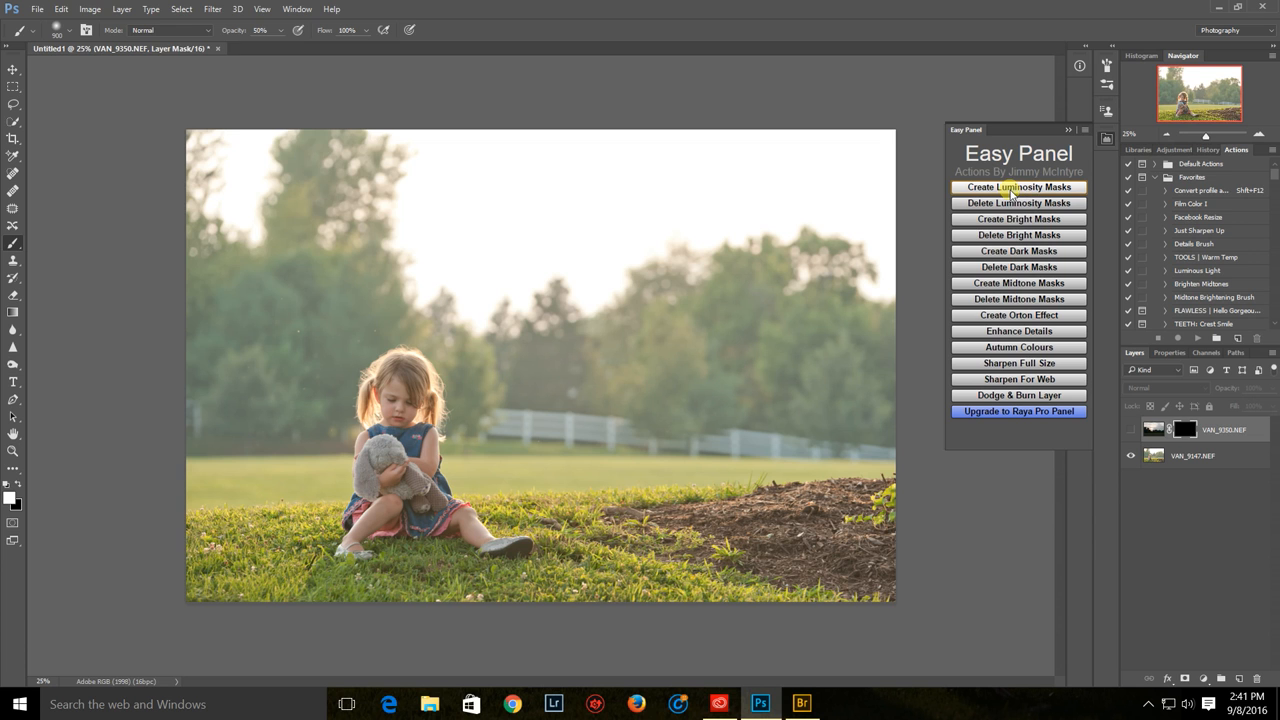
left_click(1018, 187)
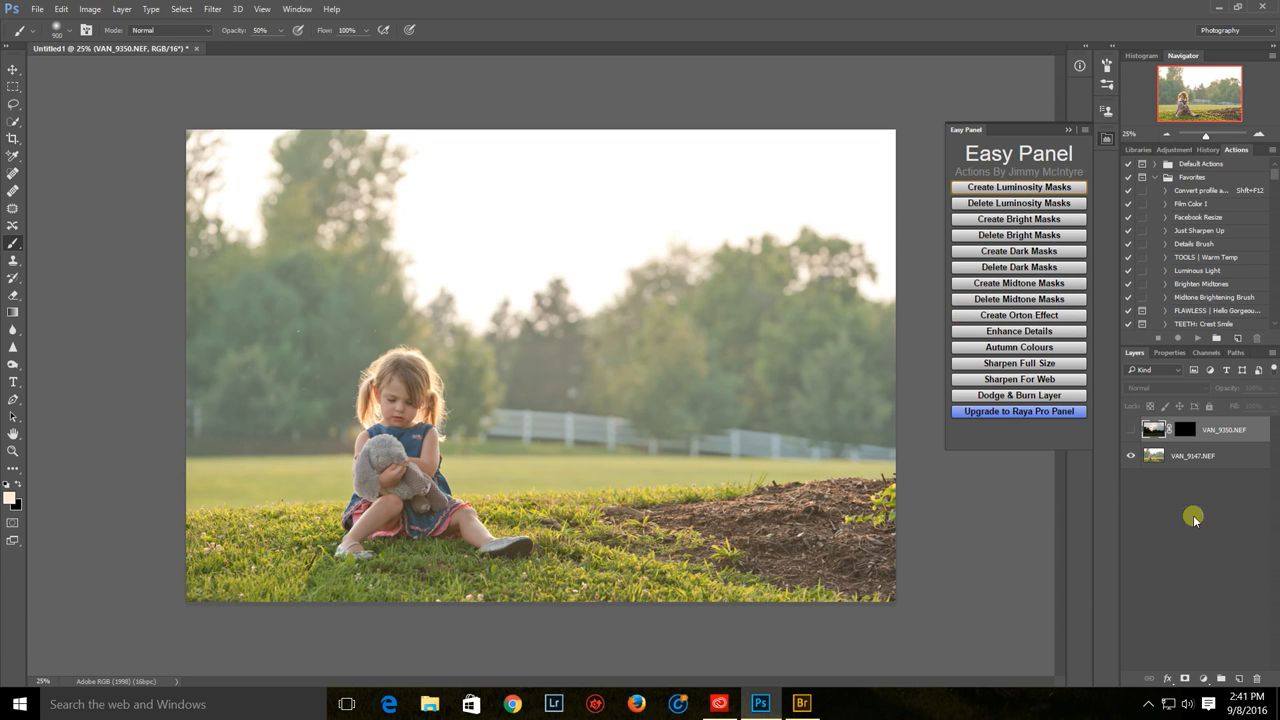
mouse_move(1213, 353)
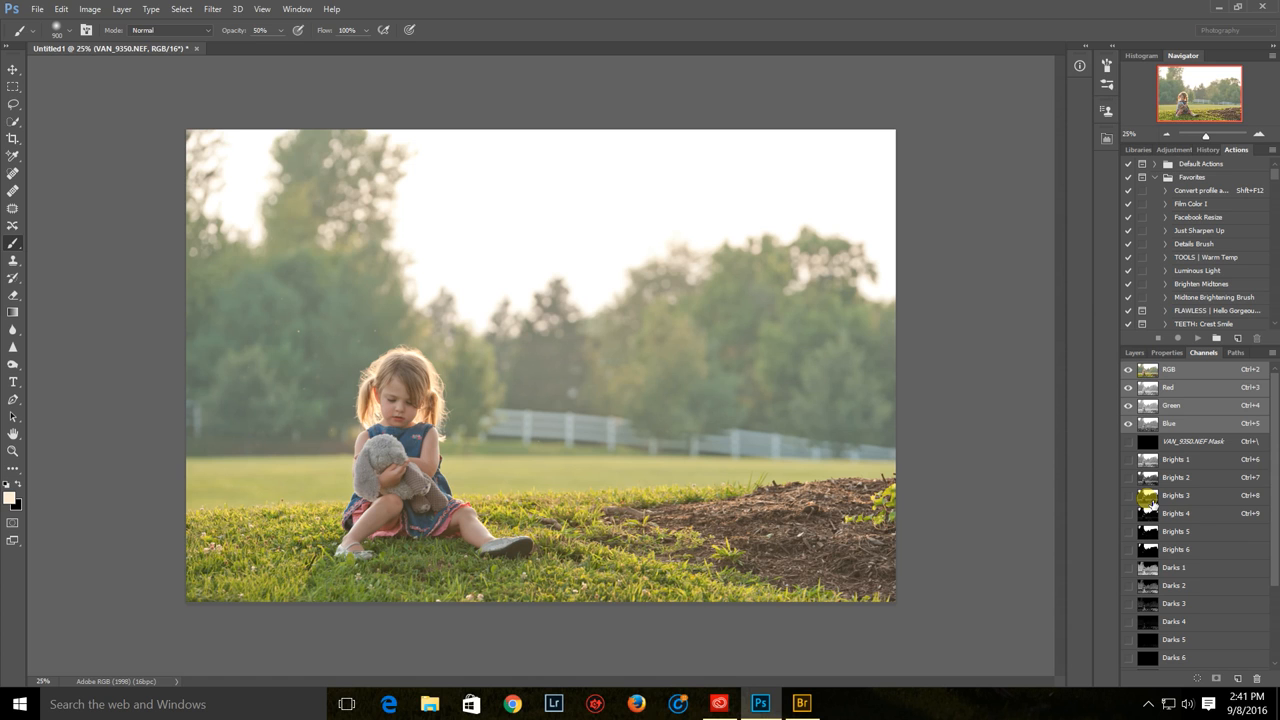
mouse_move(1148, 513)
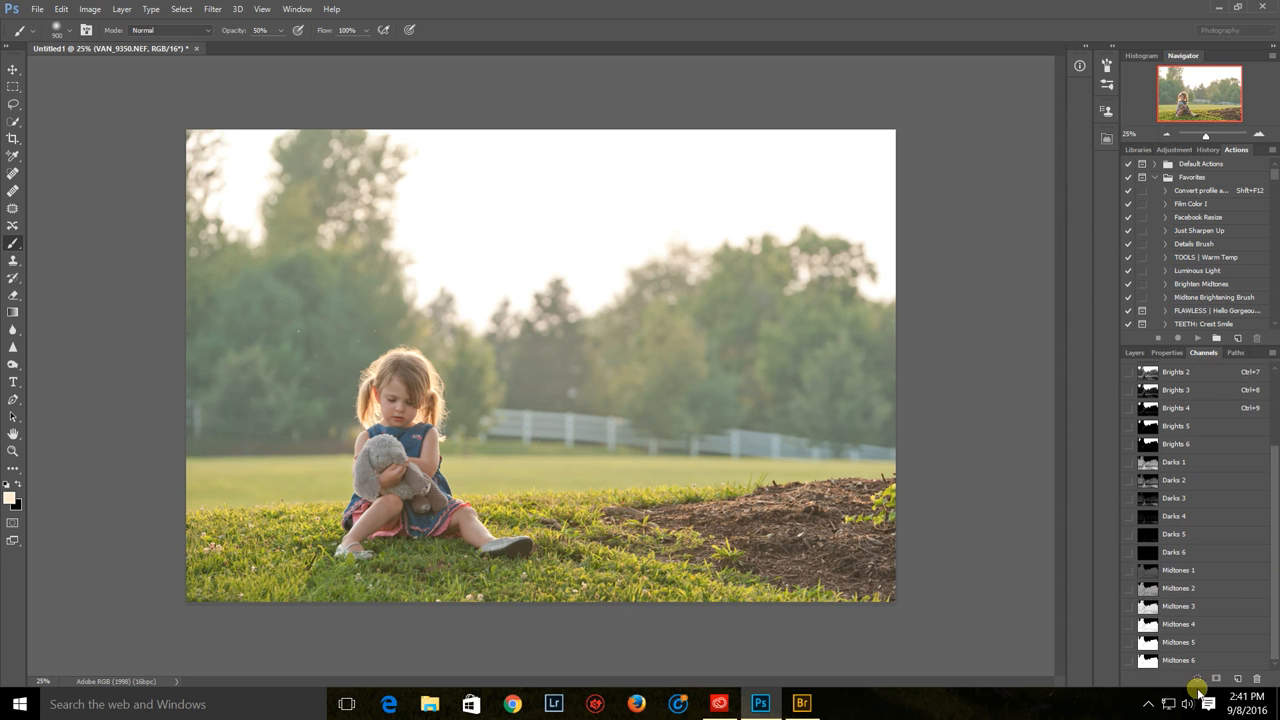
mouse_move(1273, 617)
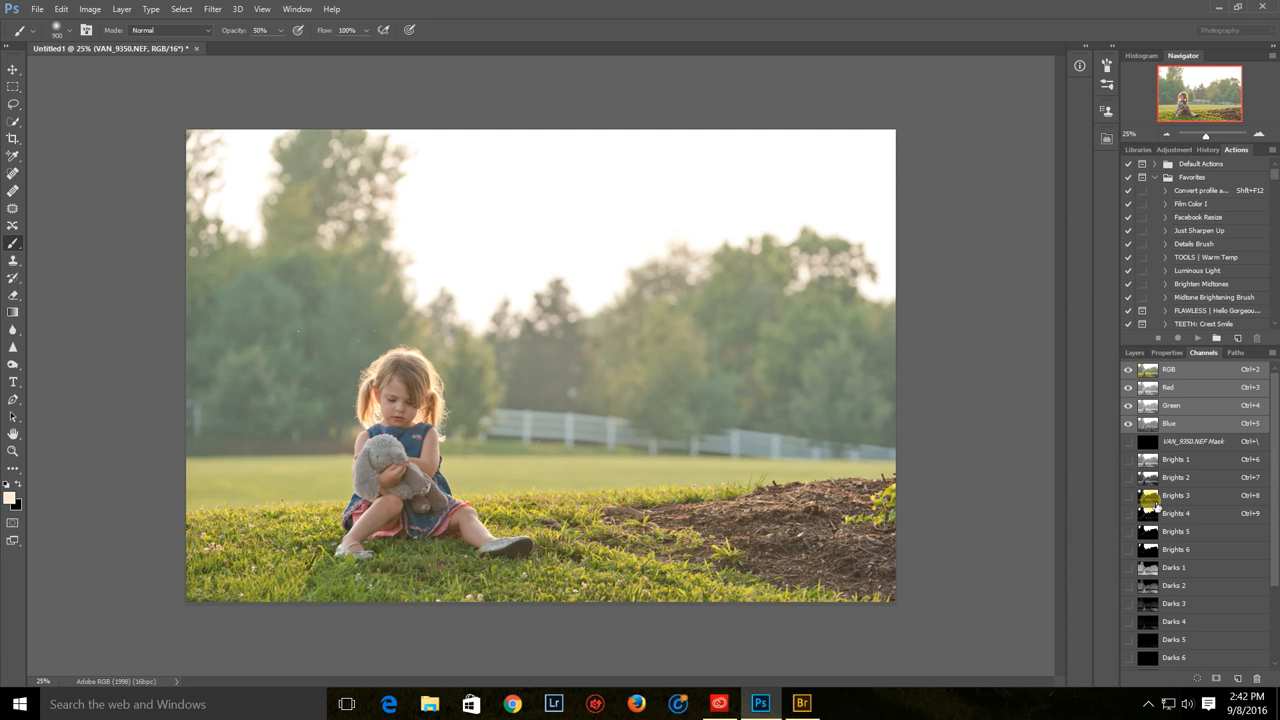
mouse_move(1150, 500)
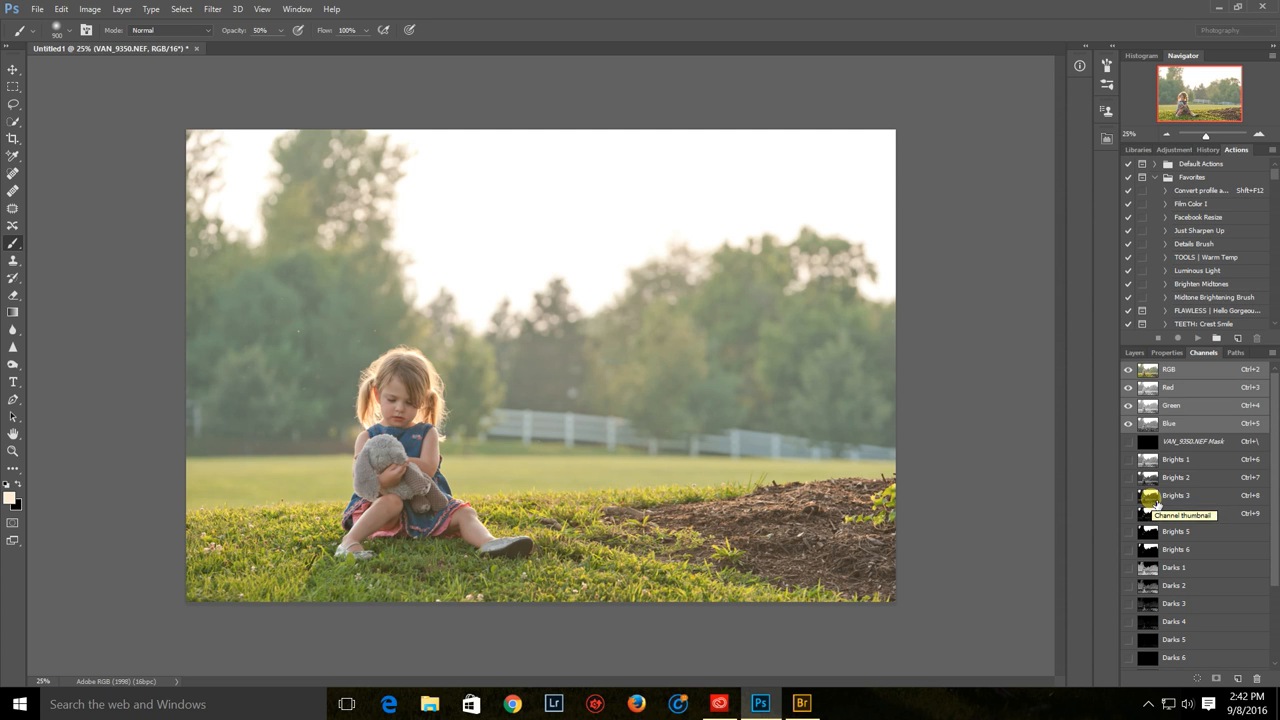
Step: Load the Brights 3 channel as a selection
left_click(1175, 495)
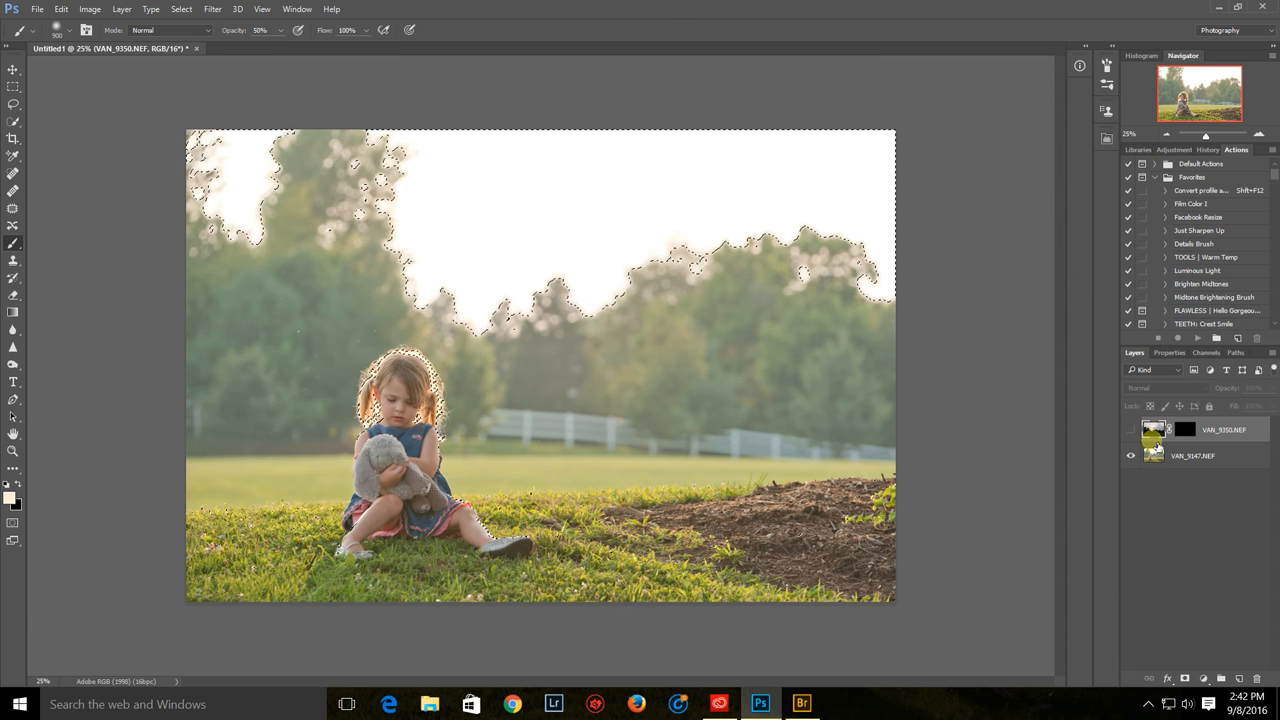
Step: Target the VAN_9350 layer mask for editing
left_click(1222, 429)
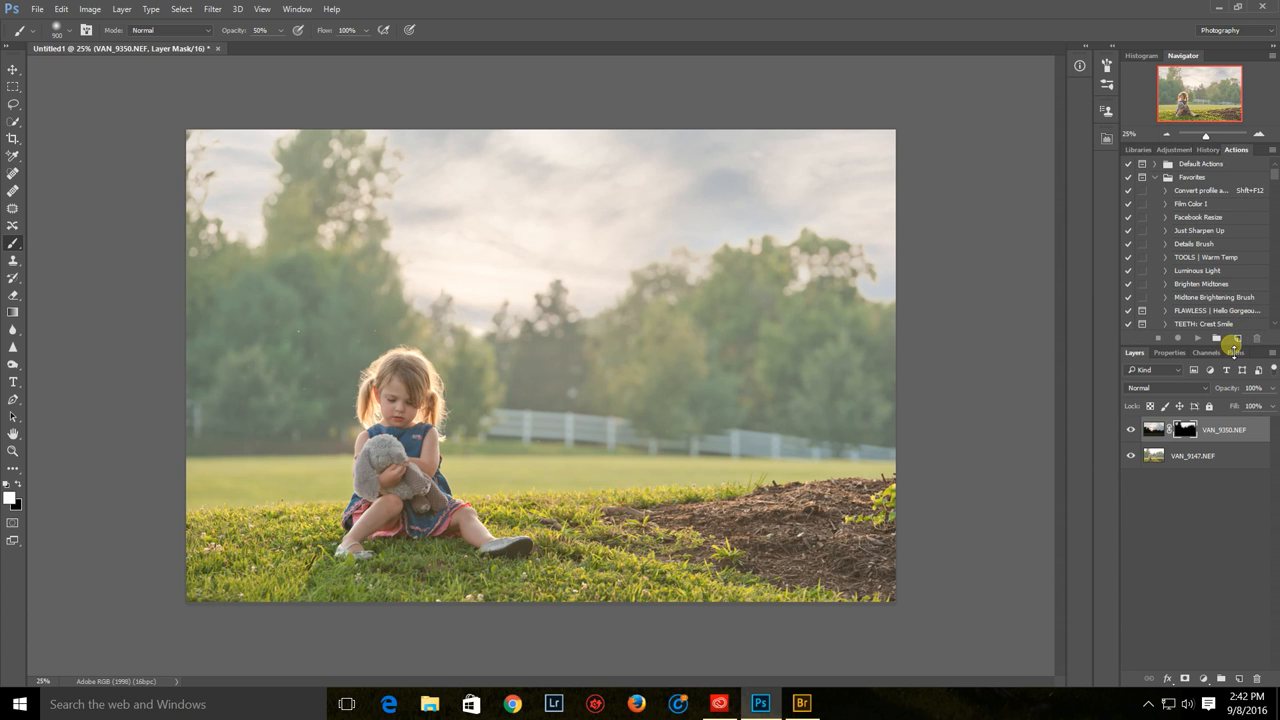
mouse_move(1274, 390)
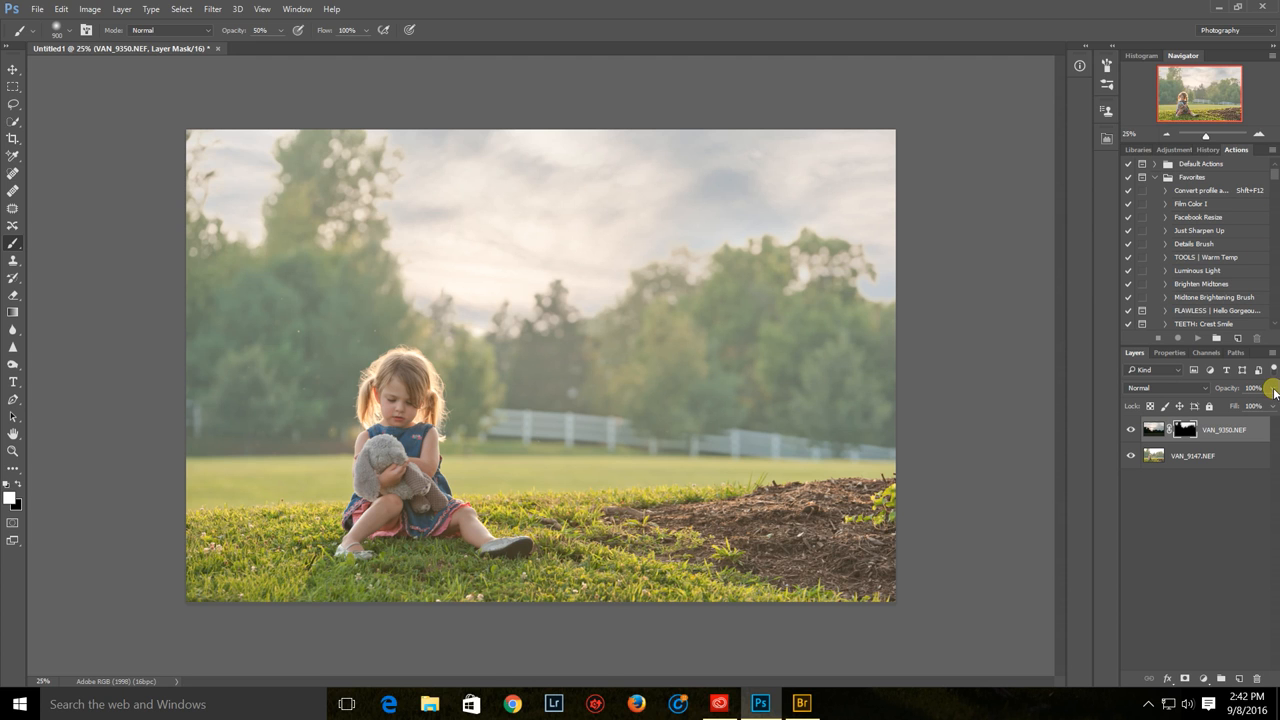
Step: Set the VAN_9350 sky layer's opacity to 85%
left_click_drag(1270, 388, 1268, 388)
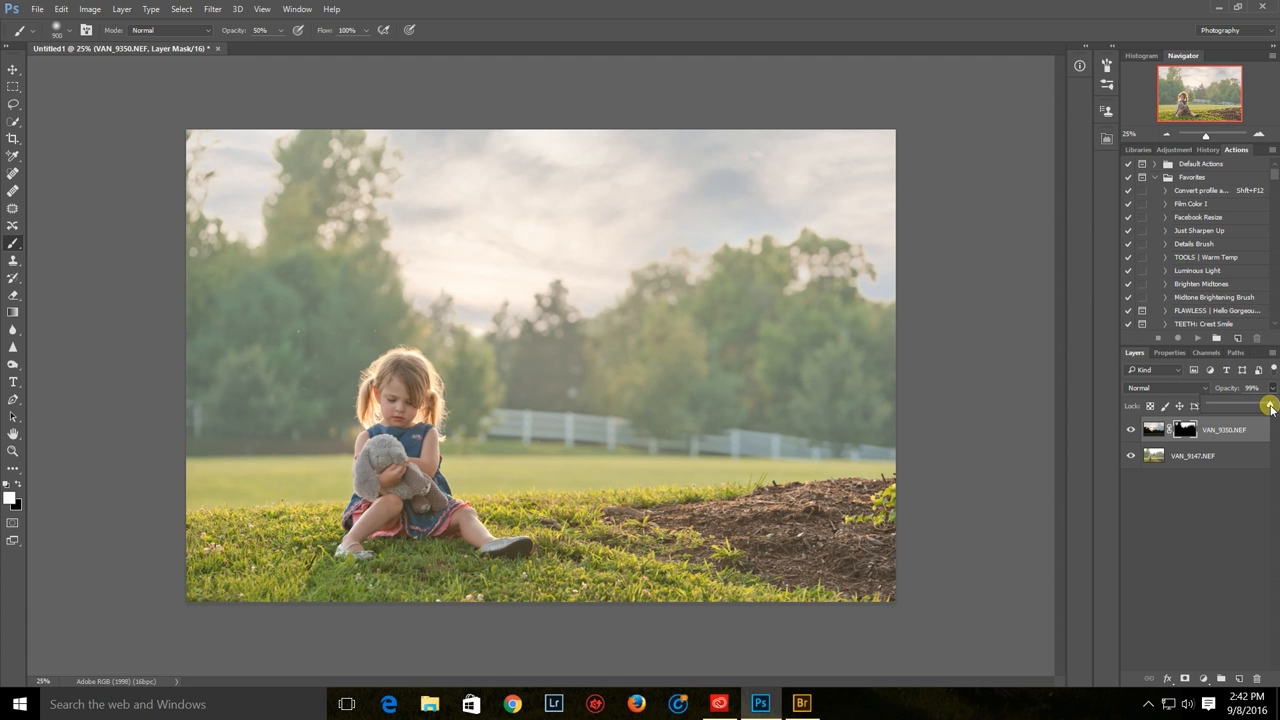
left_click_drag(1270, 407, 1258, 407)
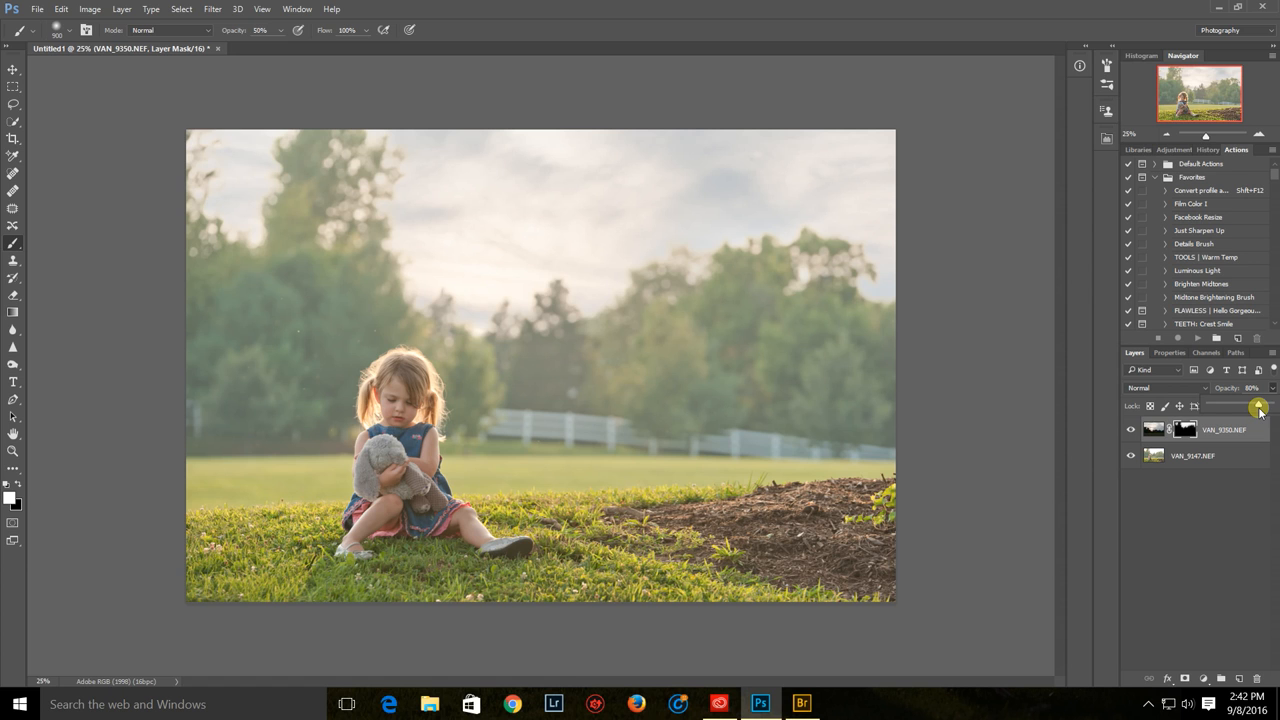
left_click_drag(1260, 408, 1262, 408)
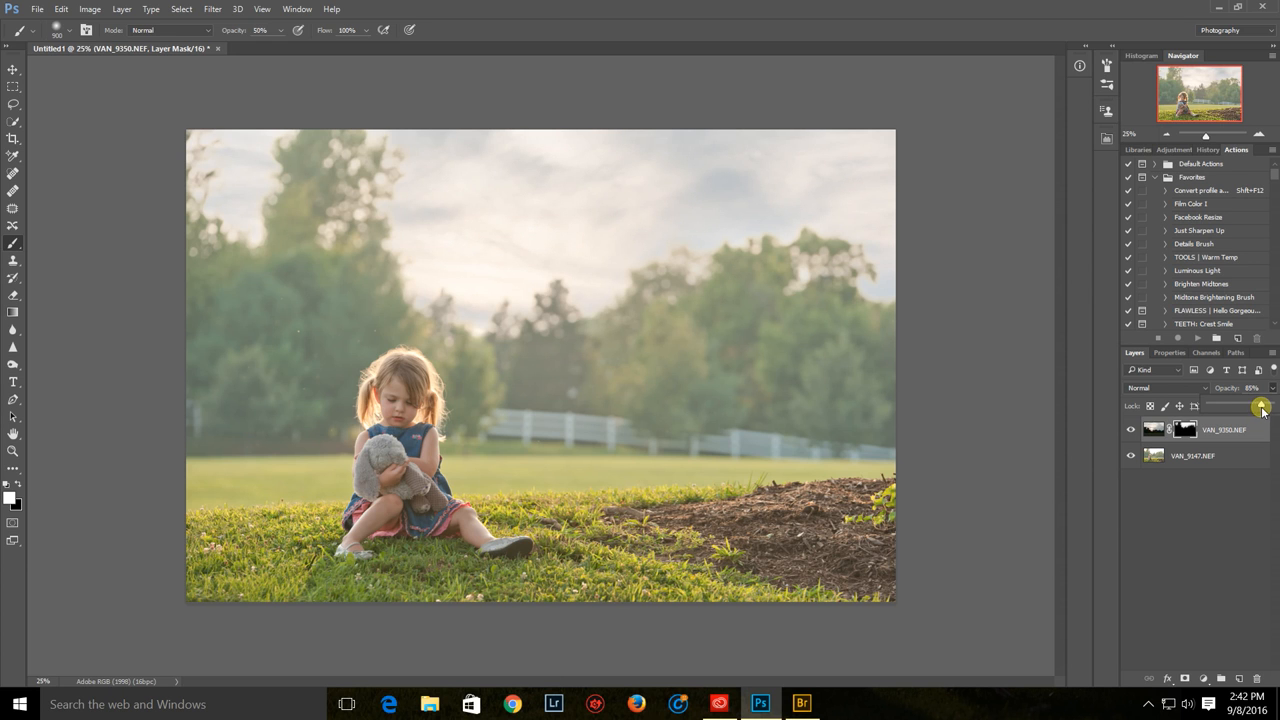